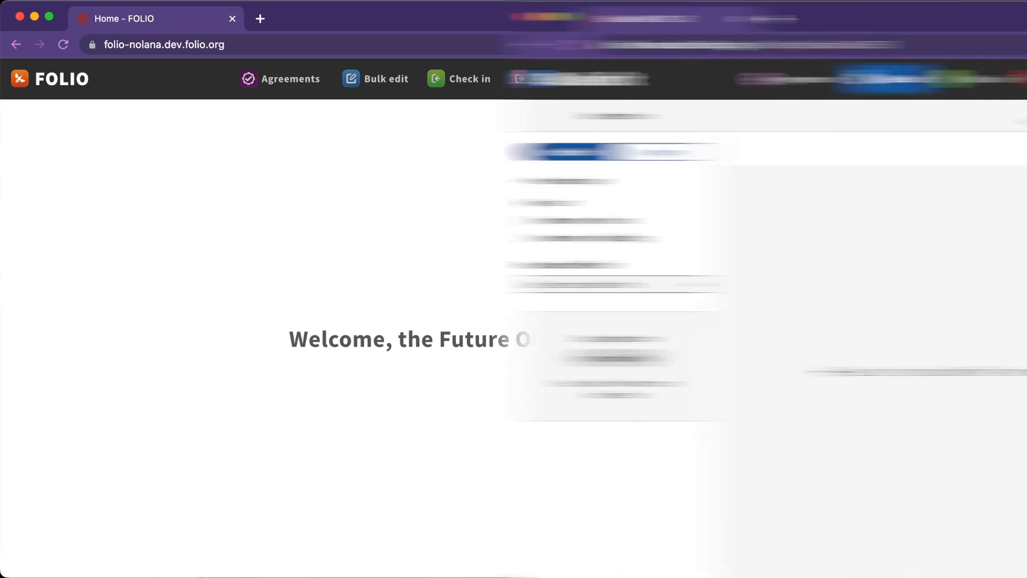
# - Open the Finance app from the FOLIO top bar
pyautogui.click(375, 78)
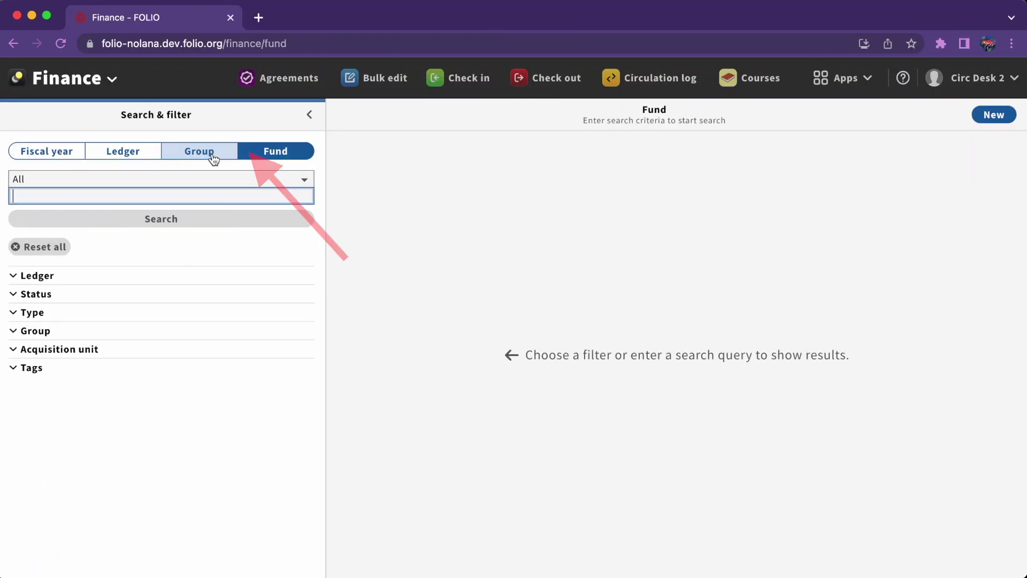
pyautogui.moveTo(632, 139)
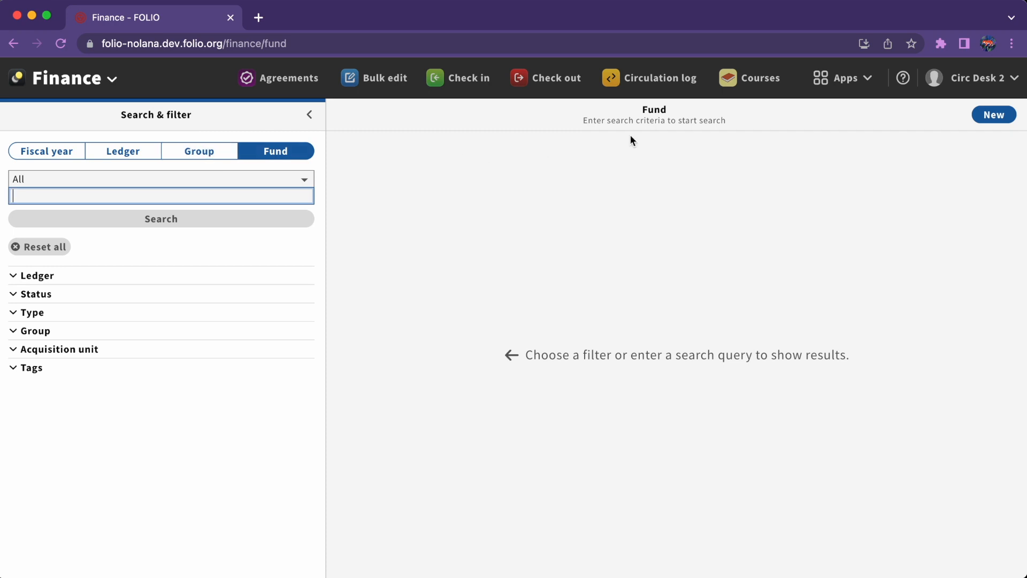
# - Visit Courses on the Reserves segment, then reach the instance record's Actions menu in Inventory
pyautogui.click(749, 77)
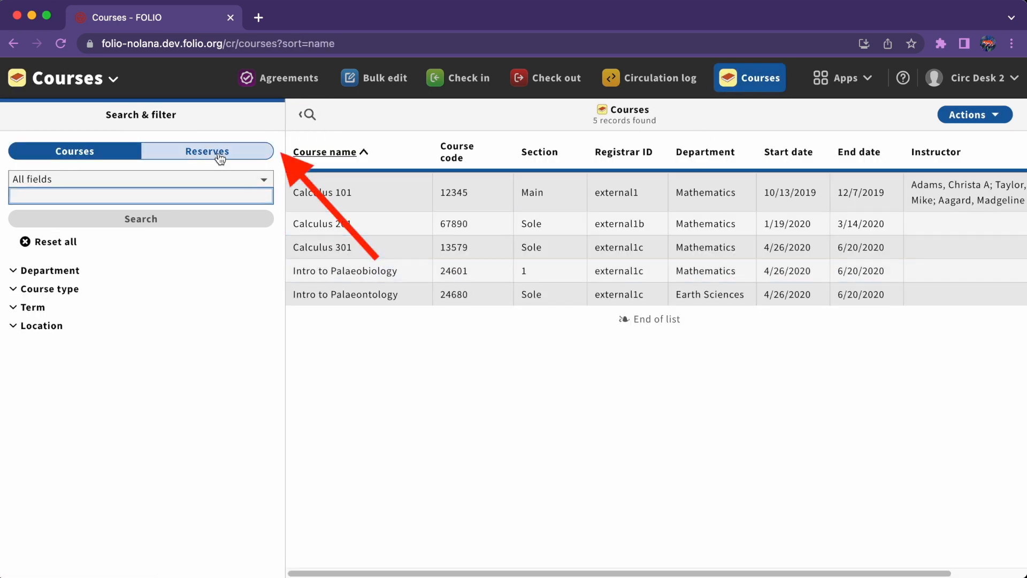
pyautogui.click(208, 151)
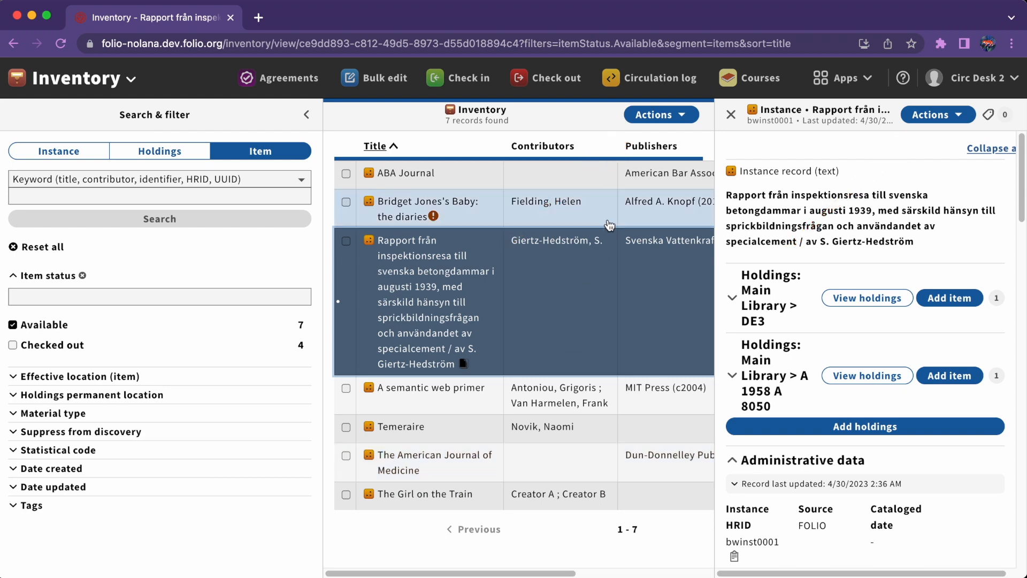
pyautogui.click(661, 114)
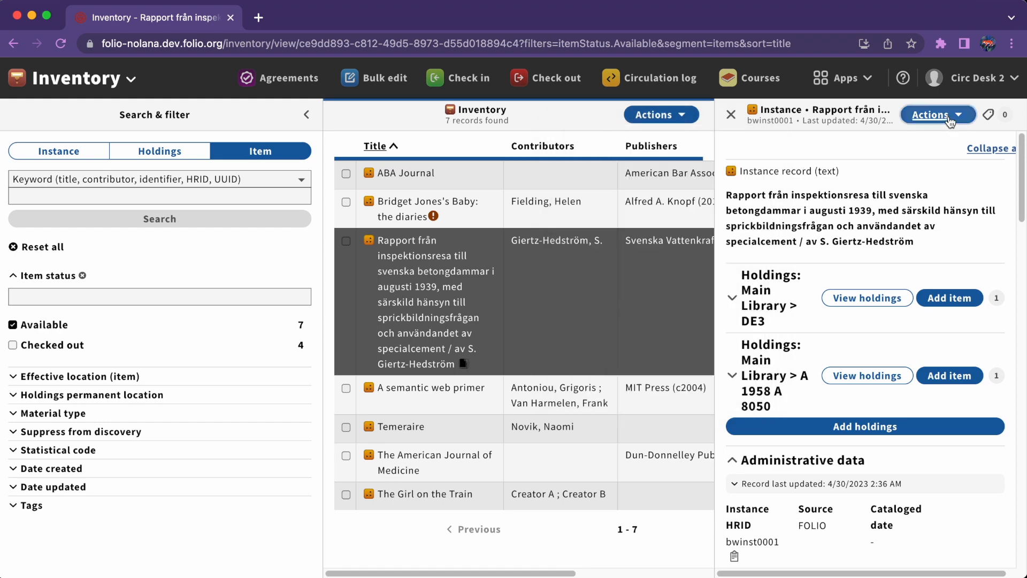
# - View the rick, psych user record and toggle Collapse all / Expand all on its accordions
pyautogui.click(938, 114)
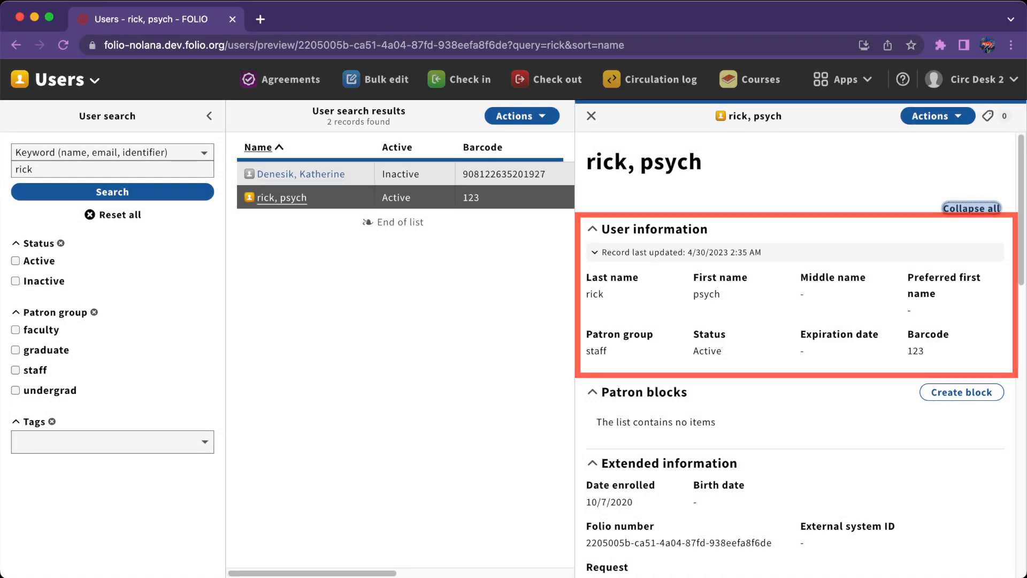
pyautogui.scroll(-3)
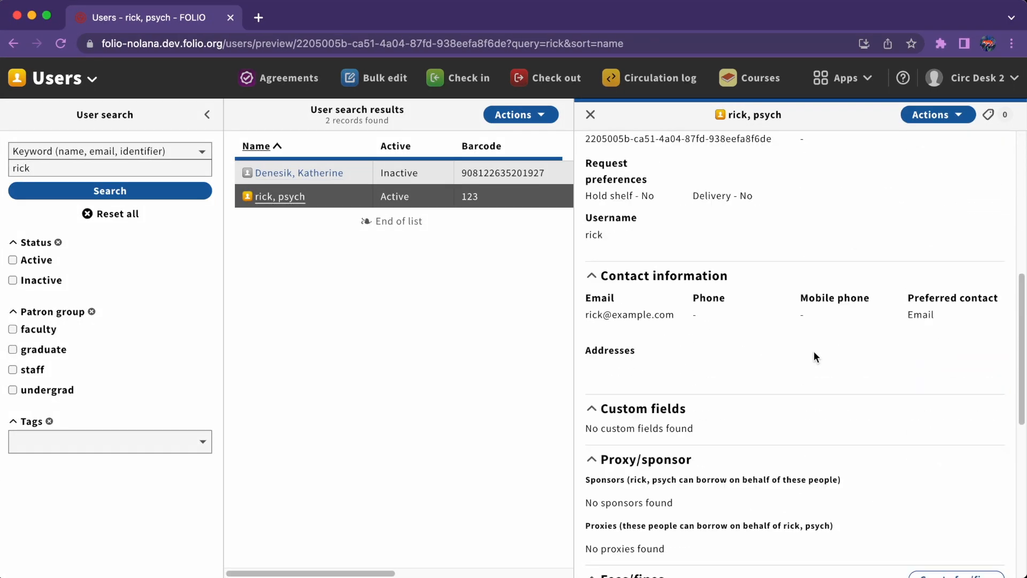
pyautogui.scroll(-3)
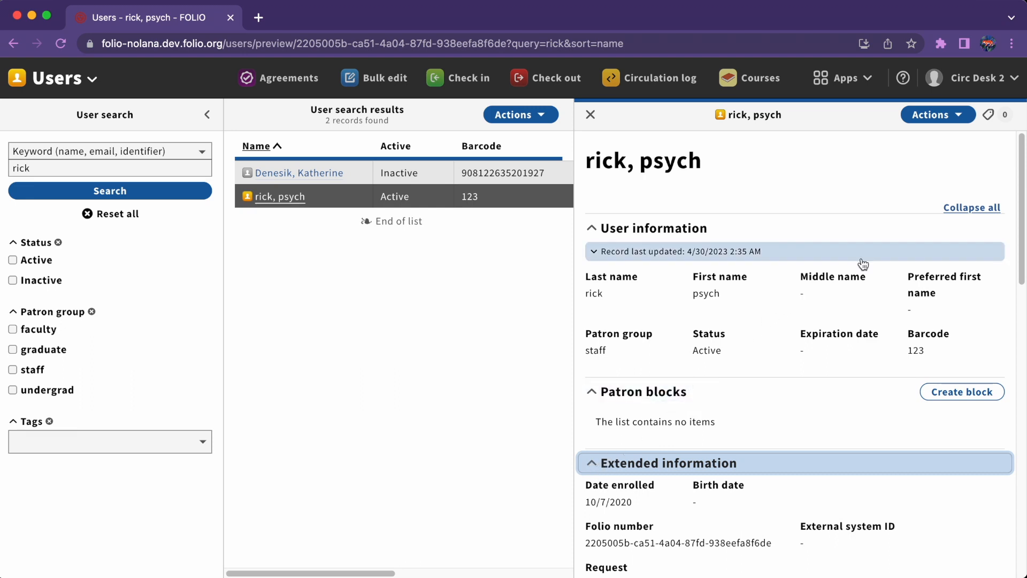
pyautogui.click(973, 207)
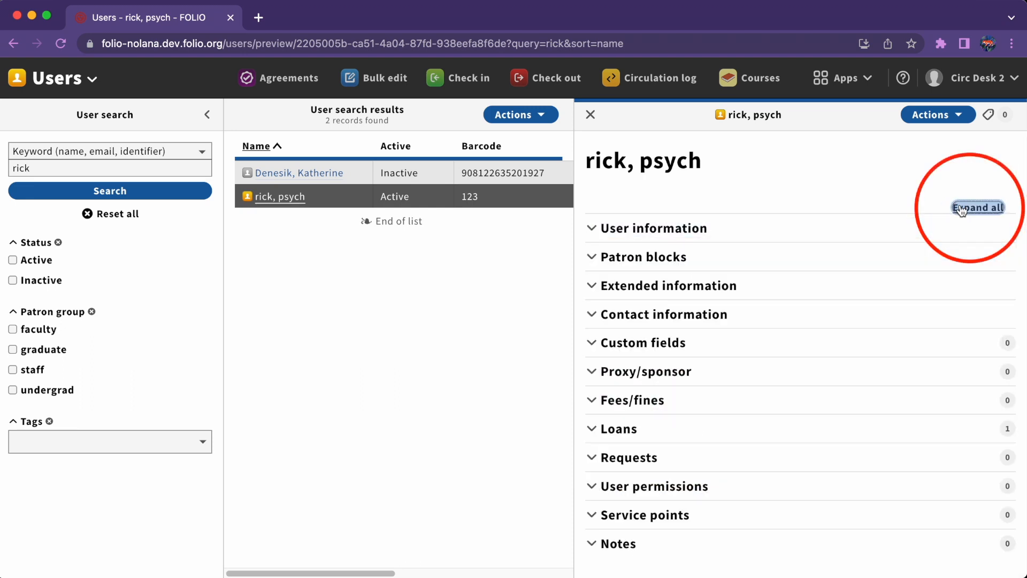
pyautogui.click(976, 208)
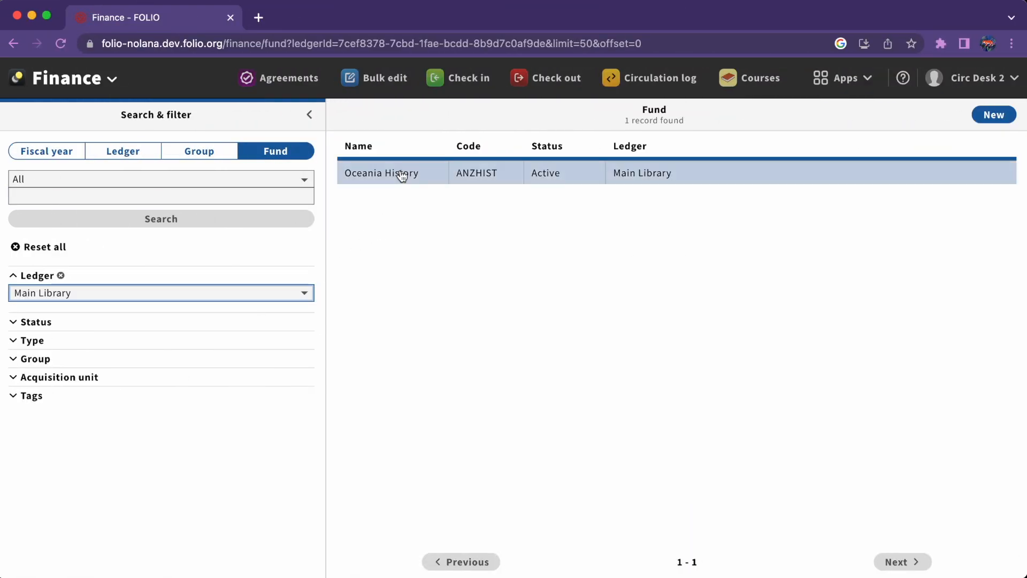
# - View the Oceania History fund, then filter Users to Active and expand morty, panic's Extended information
pyautogui.click(396, 173)
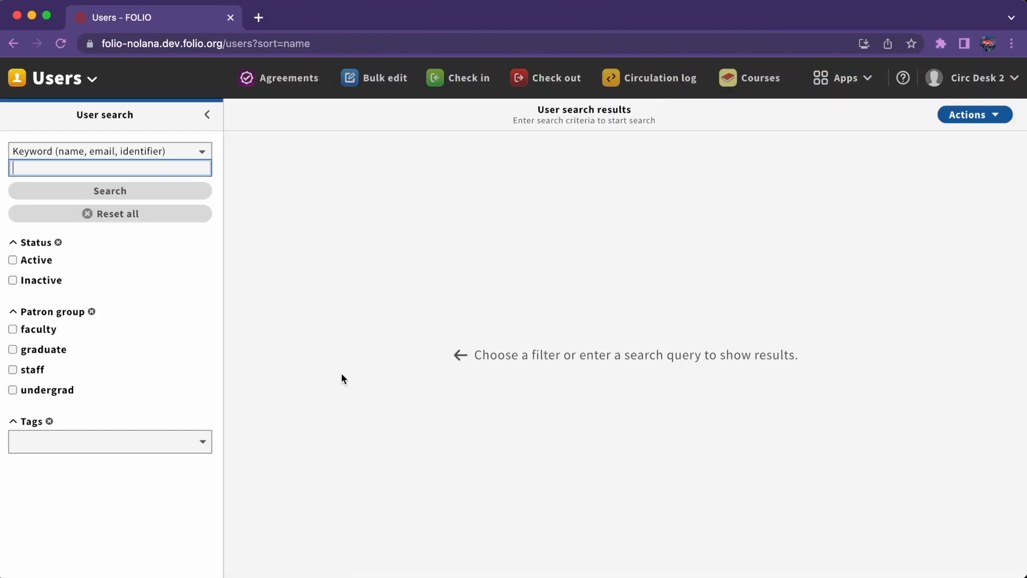
pyautogui.click(12, 260)
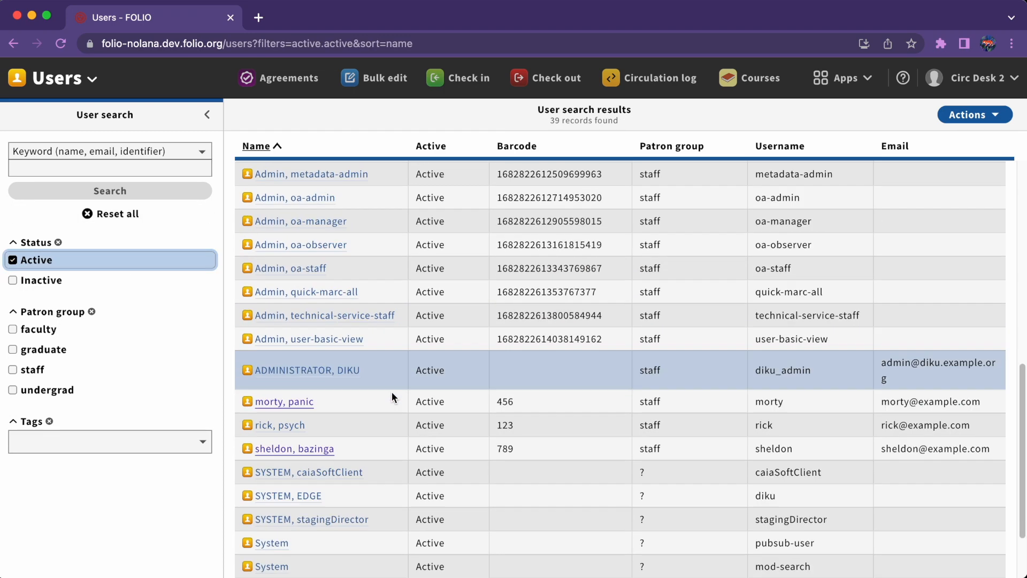
pyautogui.click(284, 401)
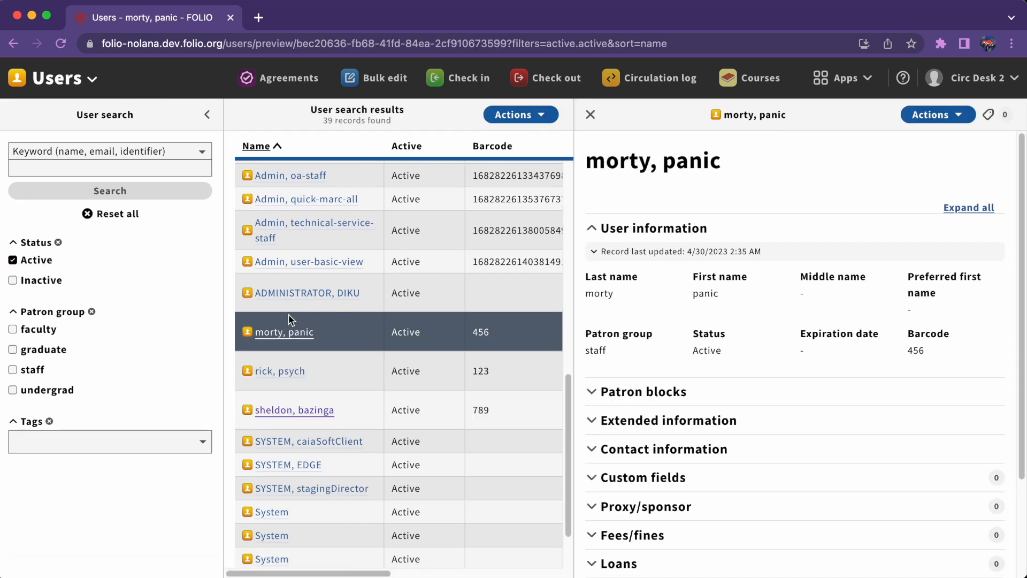
pyautogui.click(669, 421)
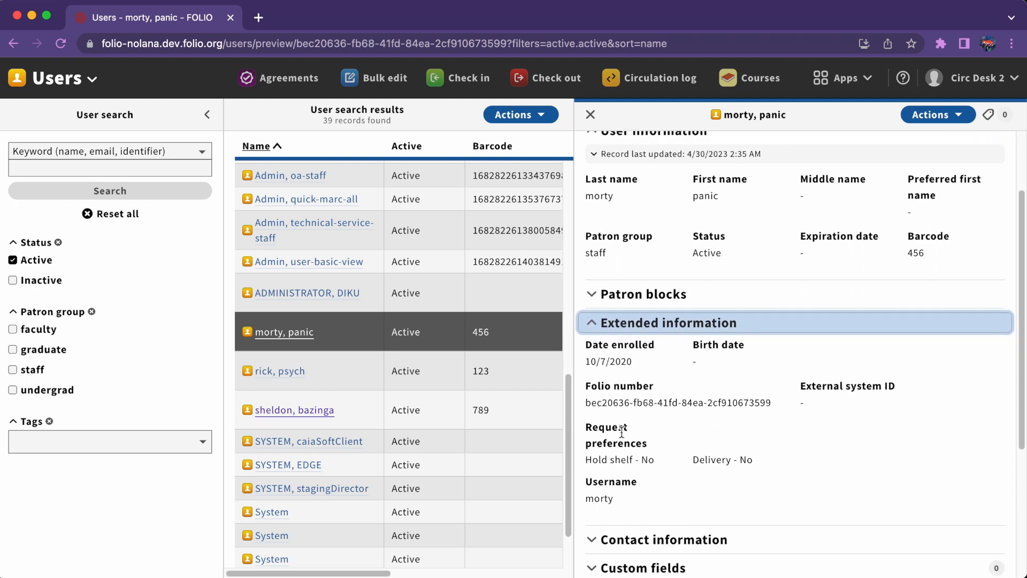
# - Start editing the morty, panic user record via Actions > Edit
pyautogui.click(937, 114)
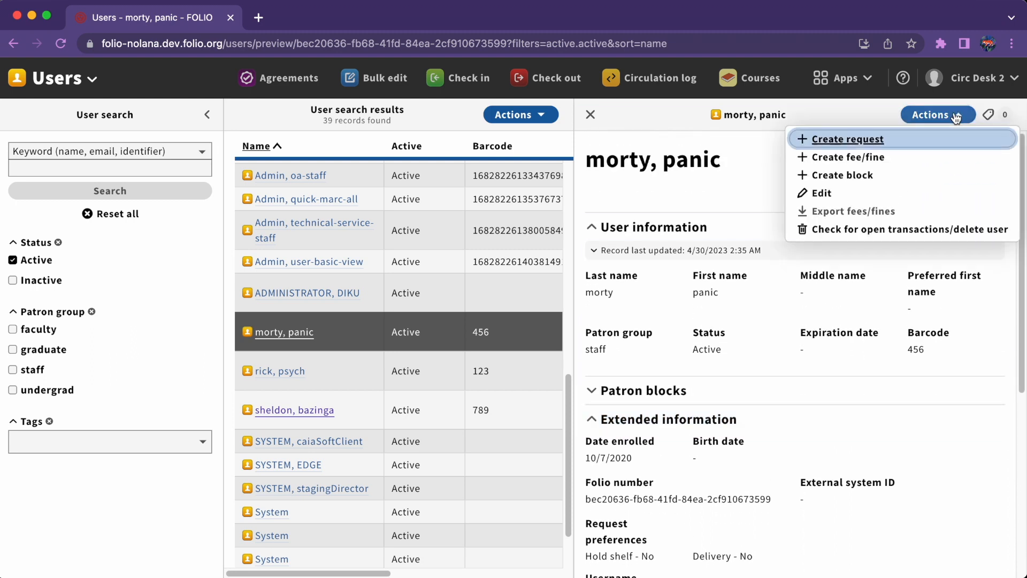
pyautogui.click(822, 193)
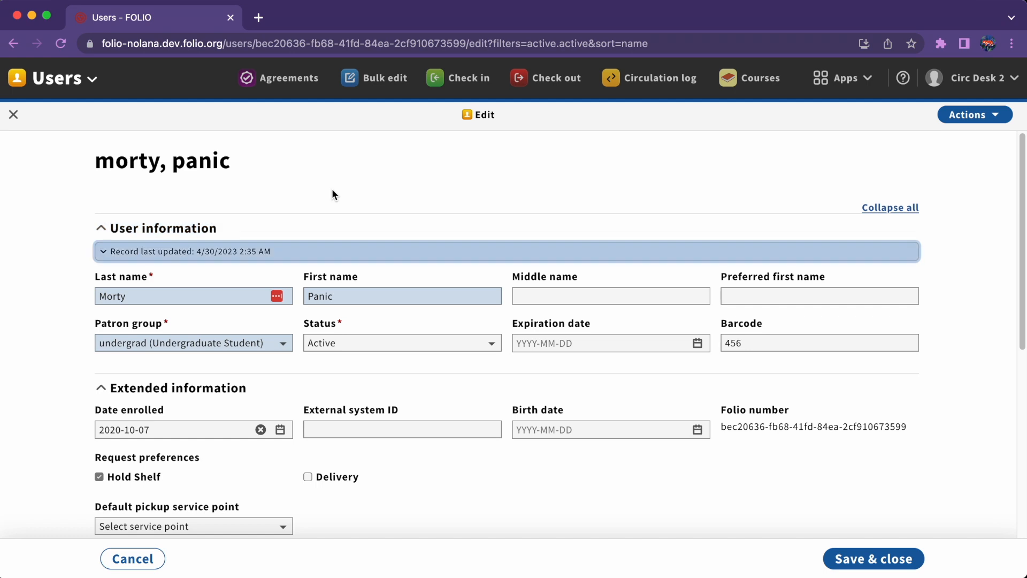
pyautogui.click(610, 295)
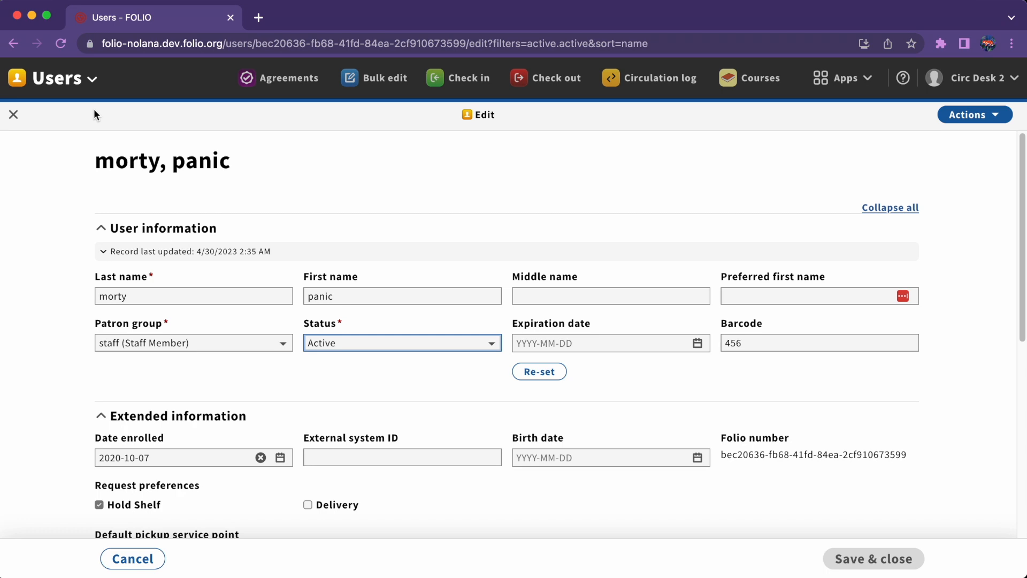
pyautogui.moveTo(75, 77)
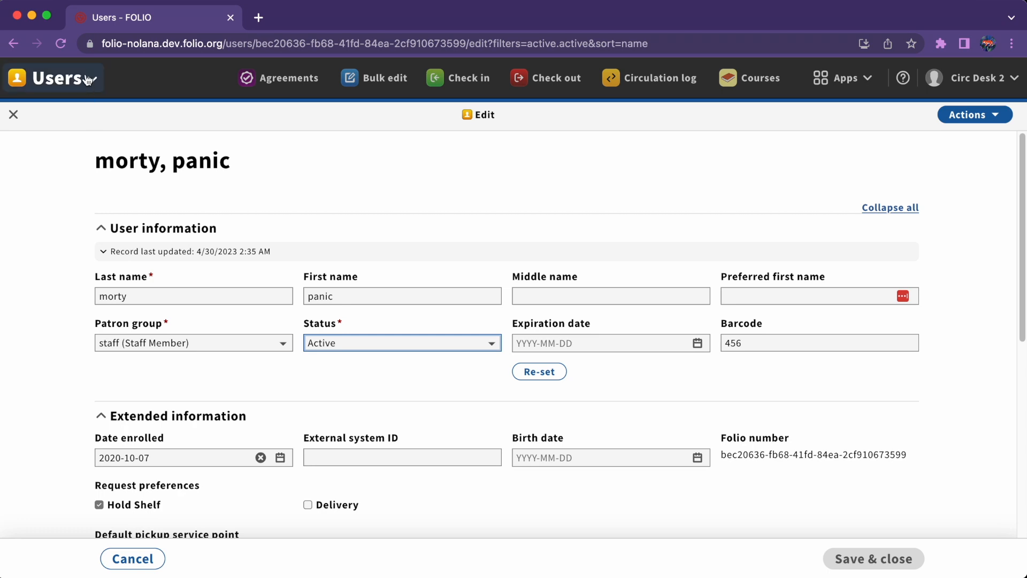
# - Show the Keyboard shortcuts list from the Users app-name dropdown
pyautogui.click(54, 78)
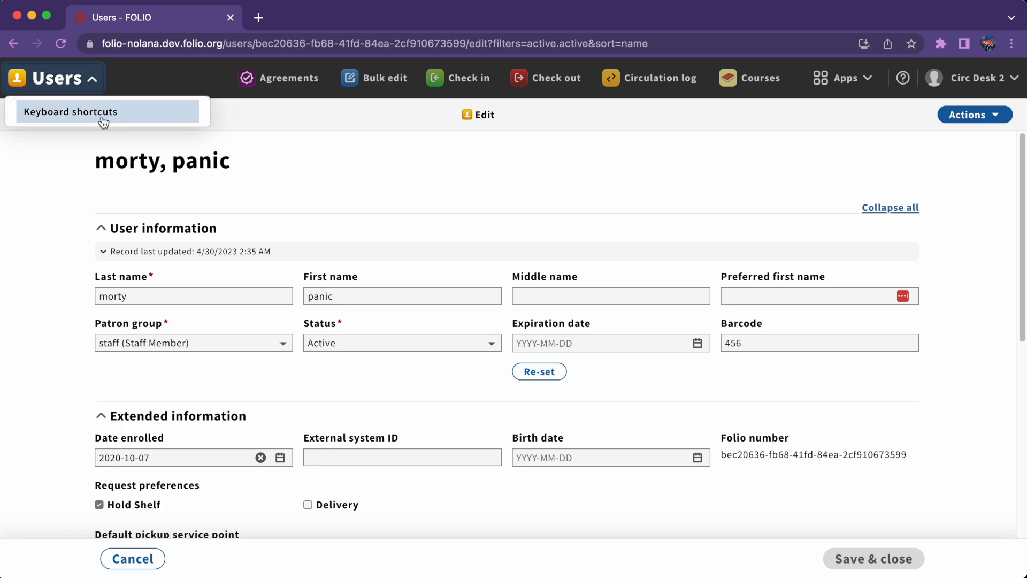
pyautogui.click(70, 112)
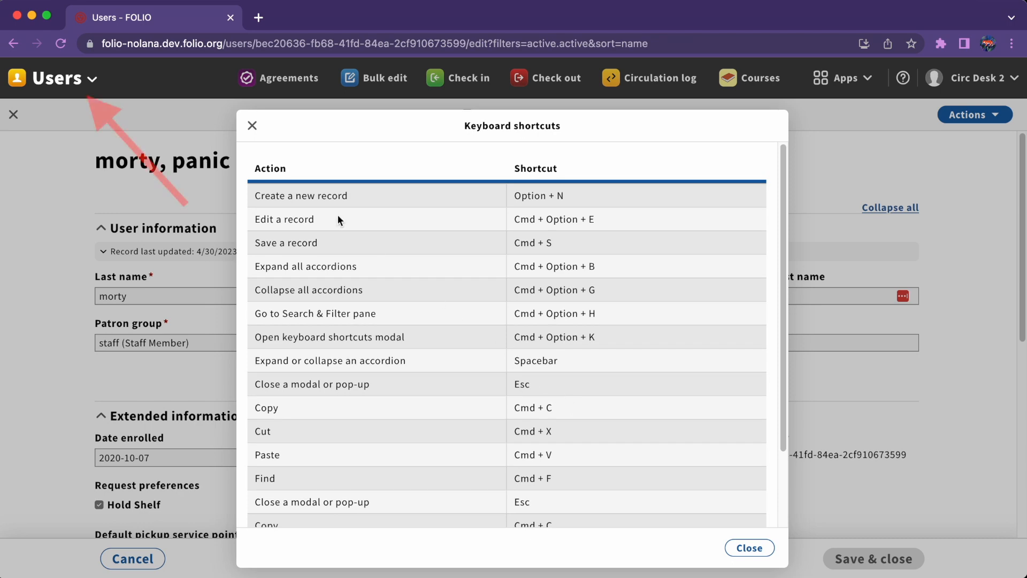
pyautogui.moveTo(251, 125)
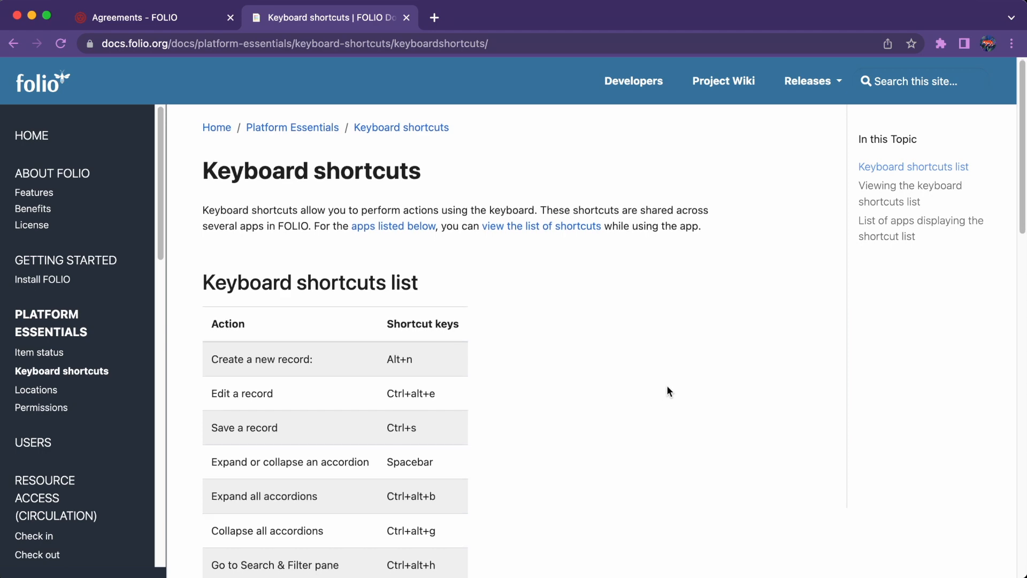
pyautogui.scroll(-3)
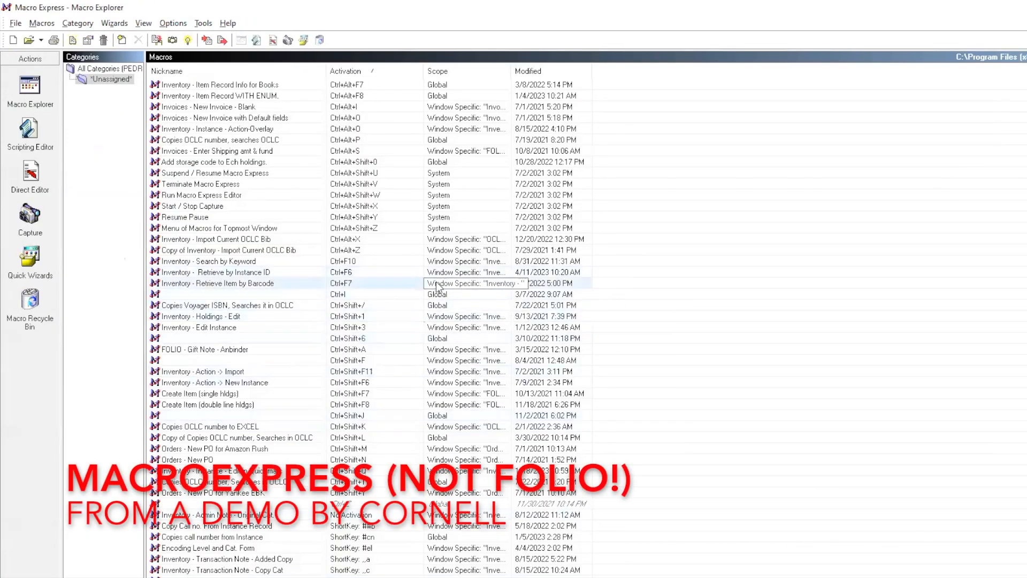
# - View the Retrieve Item by Barcode macro's steps in the Macro Express Scripting Editor
pyautogui.doubleClick(217, 283)
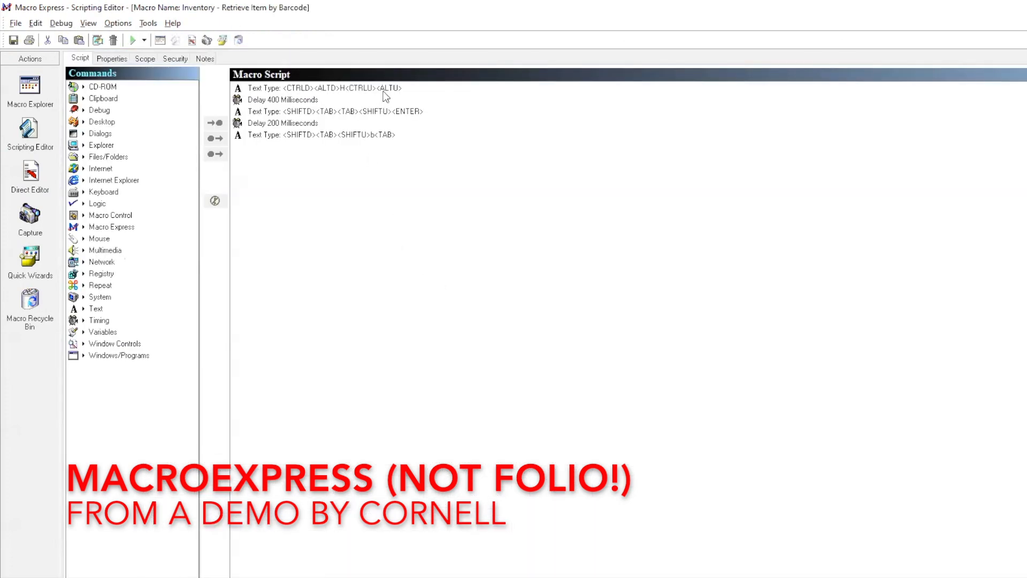
pyautogui.click(301, 88)
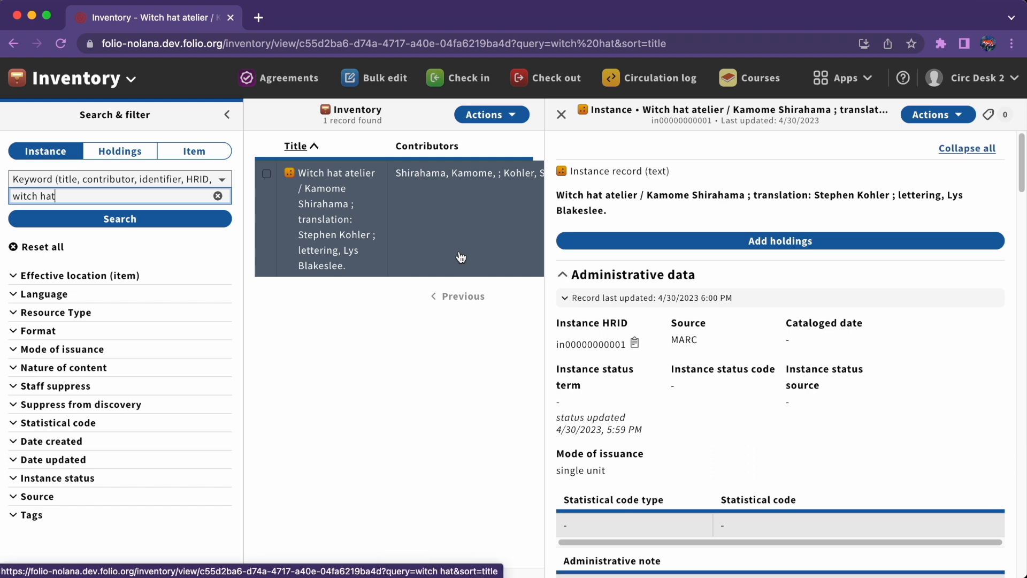
# - Switch to Orders and back to Inventory via the Apps menu, then Reset all to clear the remembered search
pyautogui.click(844, 78)
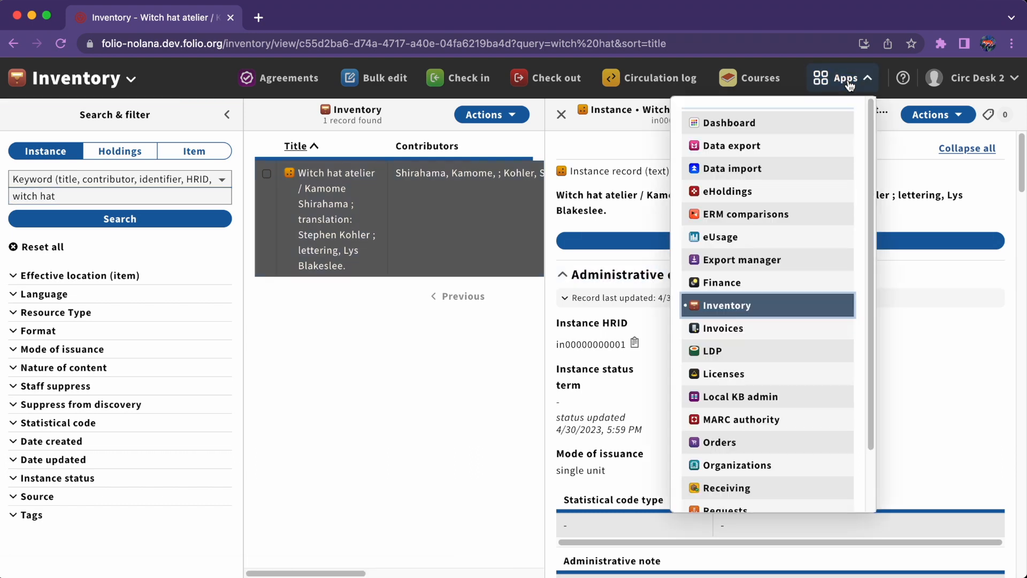
pyautogui.moveTo(737, 434)
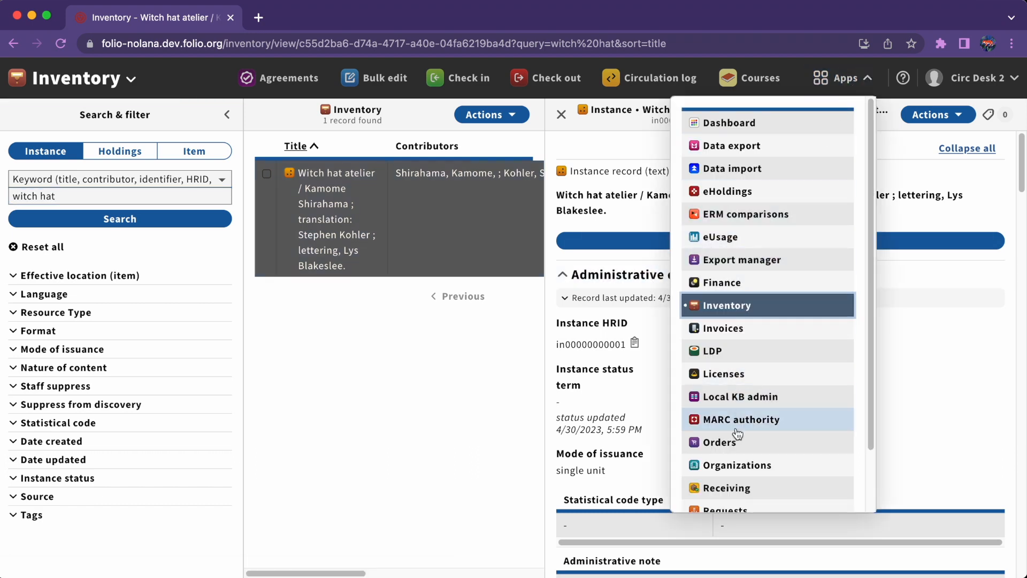
pyautogui.click(722, 441)
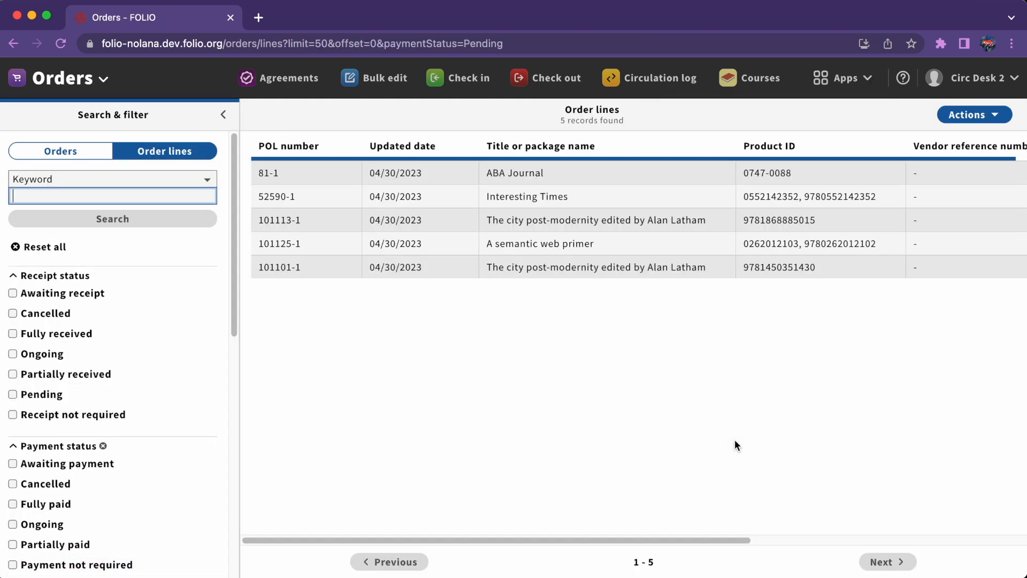
pyautogui.moveTo(857, 89)
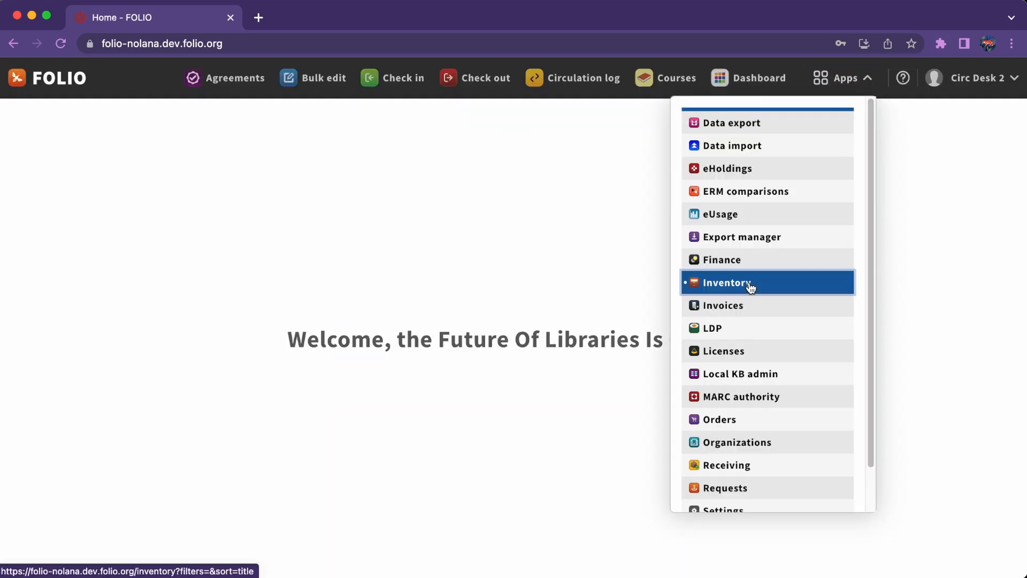
pyautogui.click(728, 282)
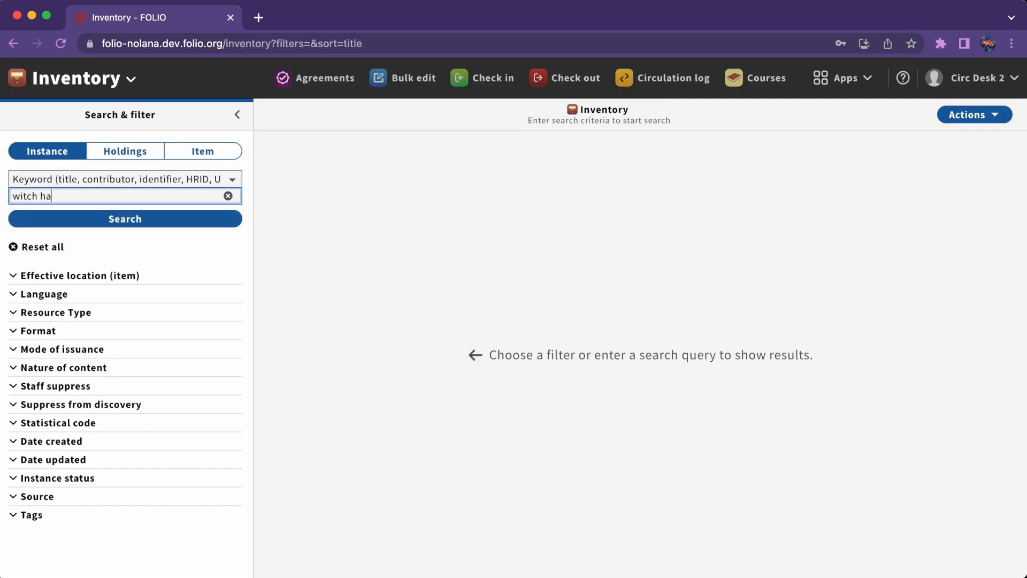
pyautogui.click(120, 218)
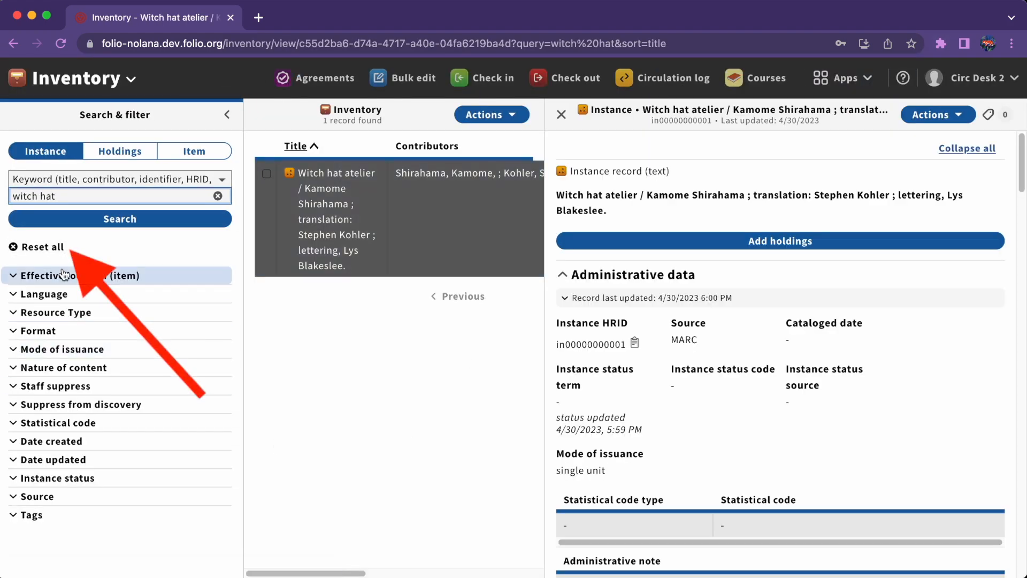
pyautogui.click(36, 247)
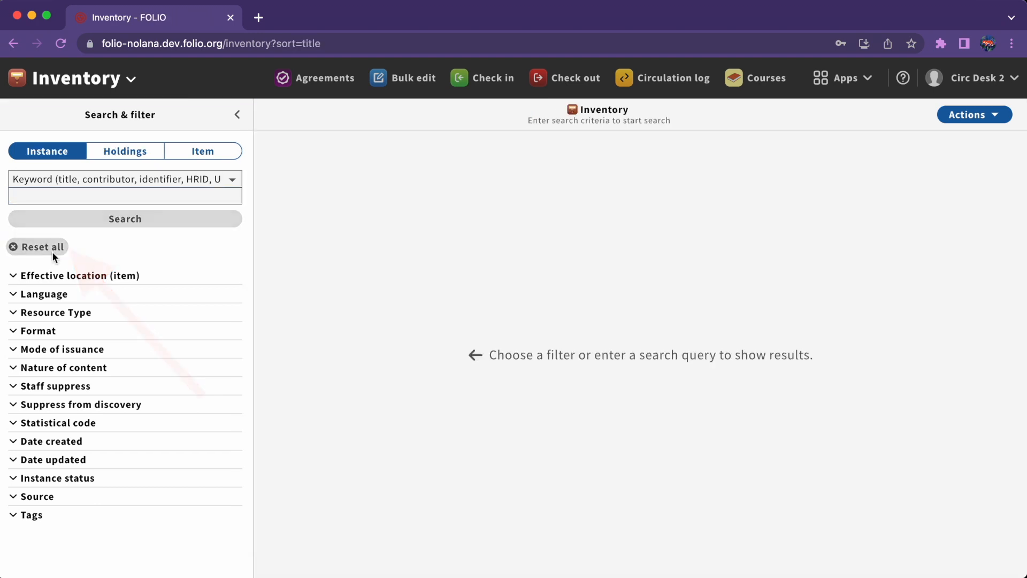
# - In Check out, view the borrower rick, psych's user record, then end the session
pyautogui.click(573, 77)
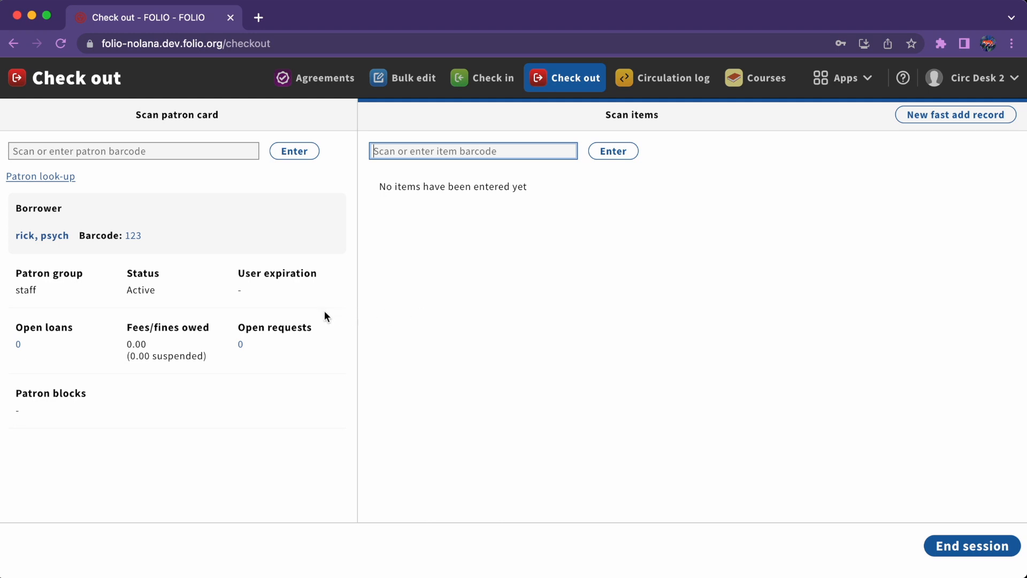
pyautogui.moveTo(29, 244)
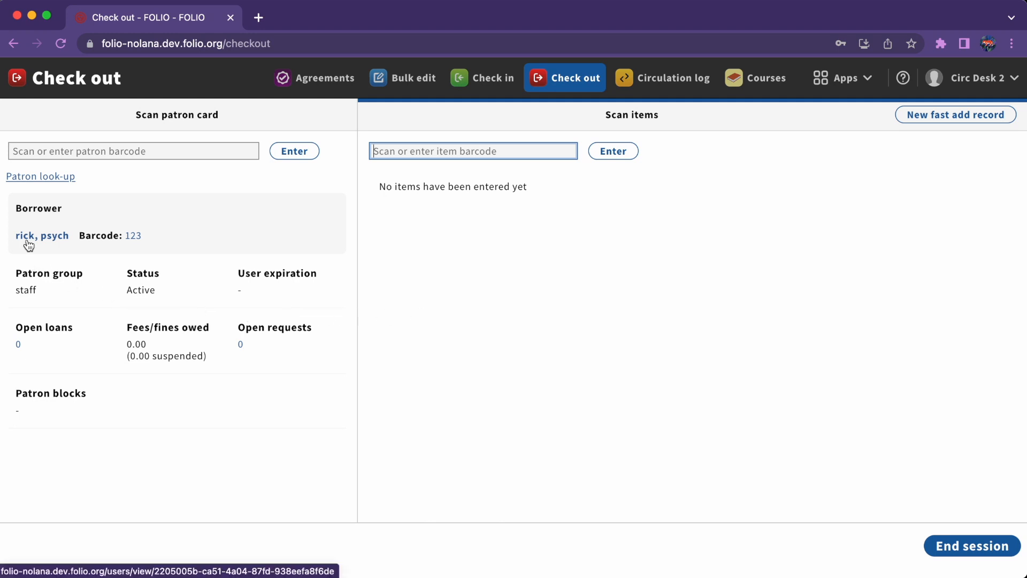
pyautogui.click(41, 235)
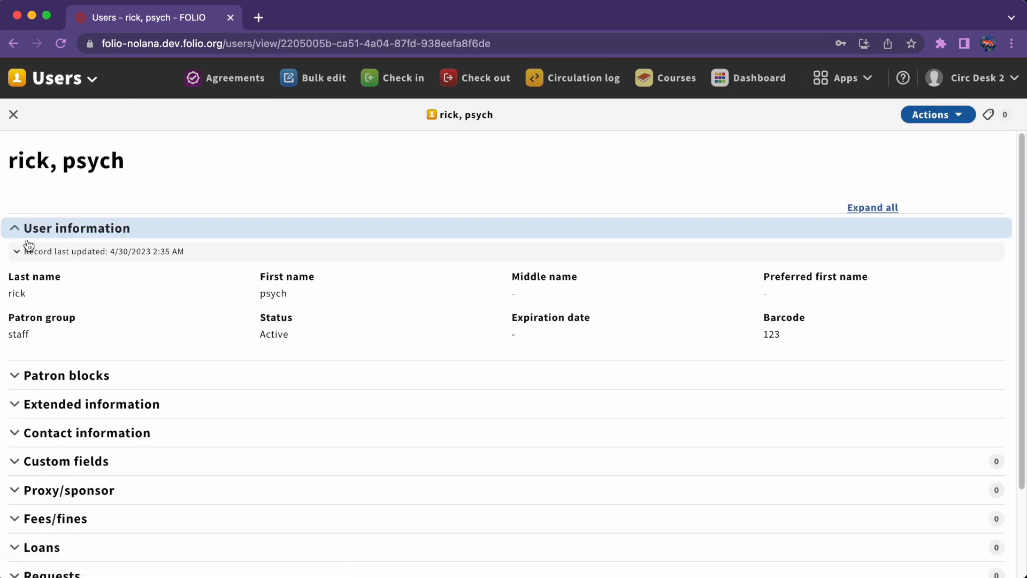
pyautogui.moveTo(354, 185)
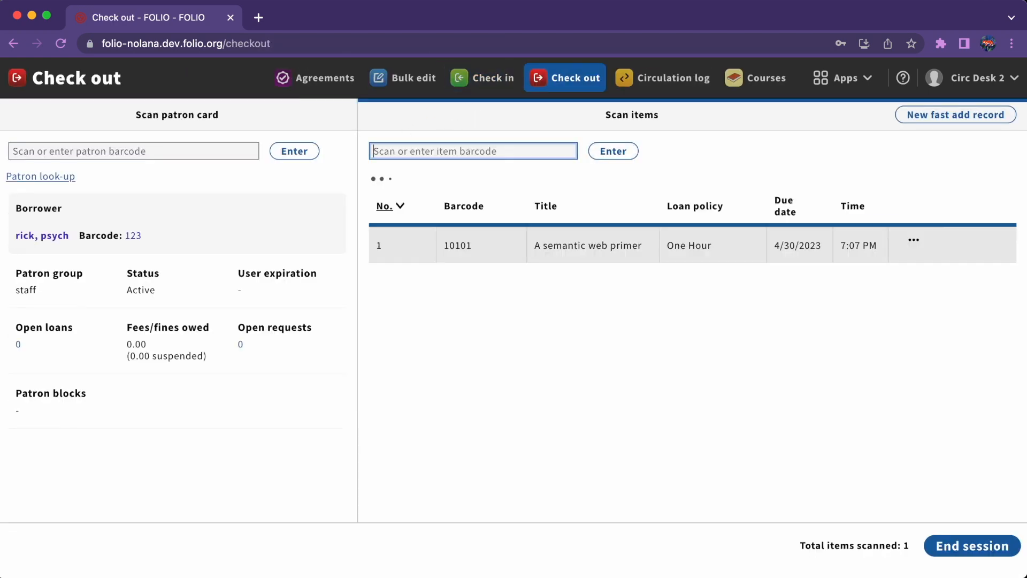
pyautogui.click(971, 546)
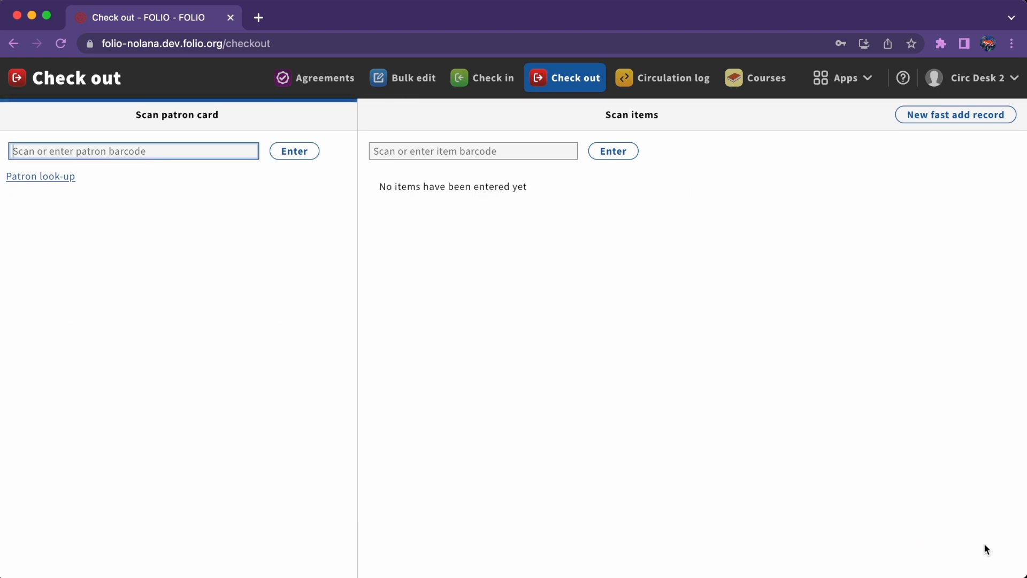
# - Open the second available copy's item record from the Temeraire instance in Inventory
pyautogui.click(845, 78)
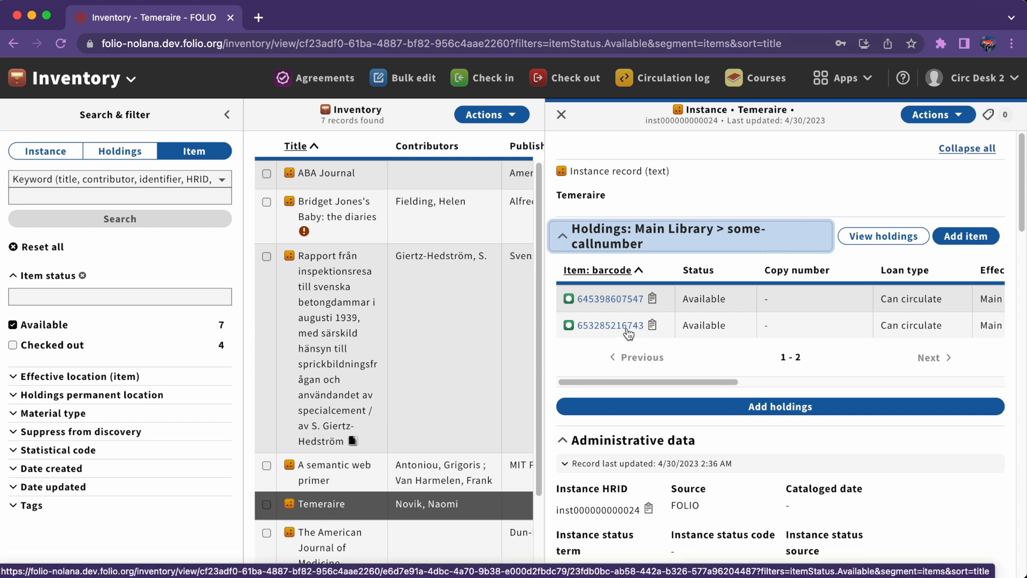
pyautogui.click(610, 325)
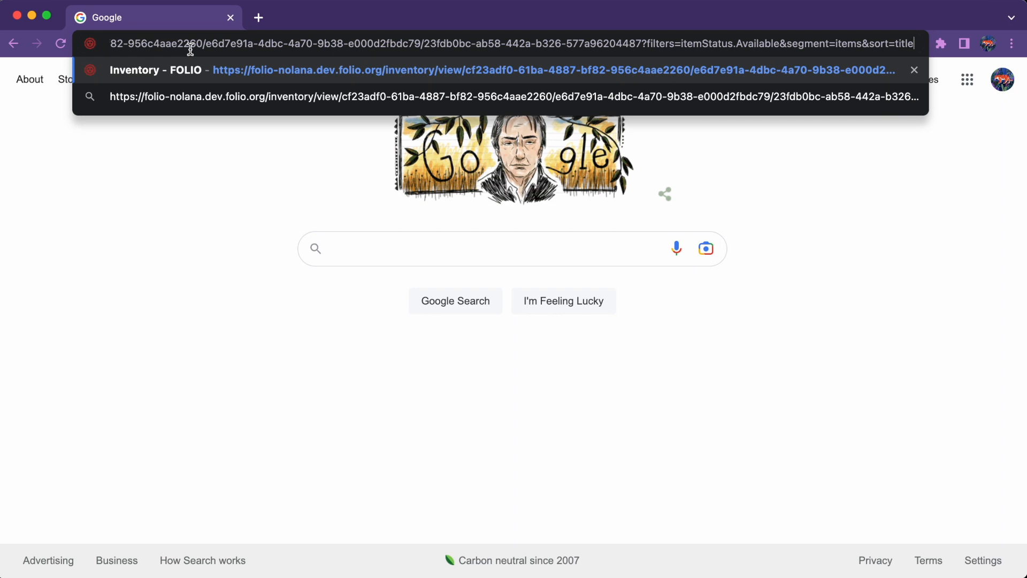
# - Load the shared item link in a new tab, then enter the folio-nolana bulk-edit URL
pyautogui.press('Enter')
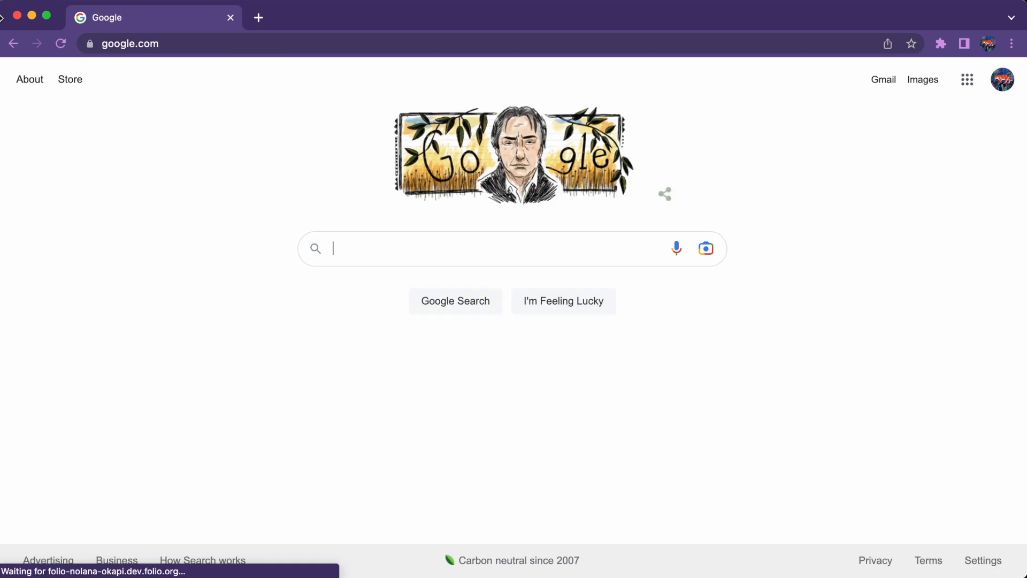
pyautogui.write('https://folio-nolana.dev.folio.org/bulk-edit')
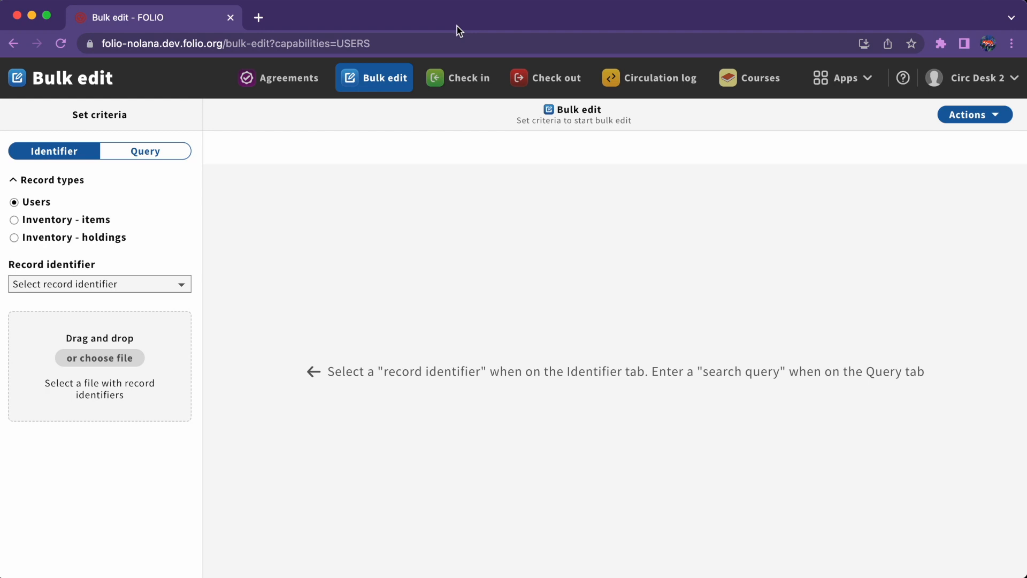
# - Load the shared filtered Inventory URL to show the 2 items Checked out at the Annex location
pyautogui.click(15, 220)
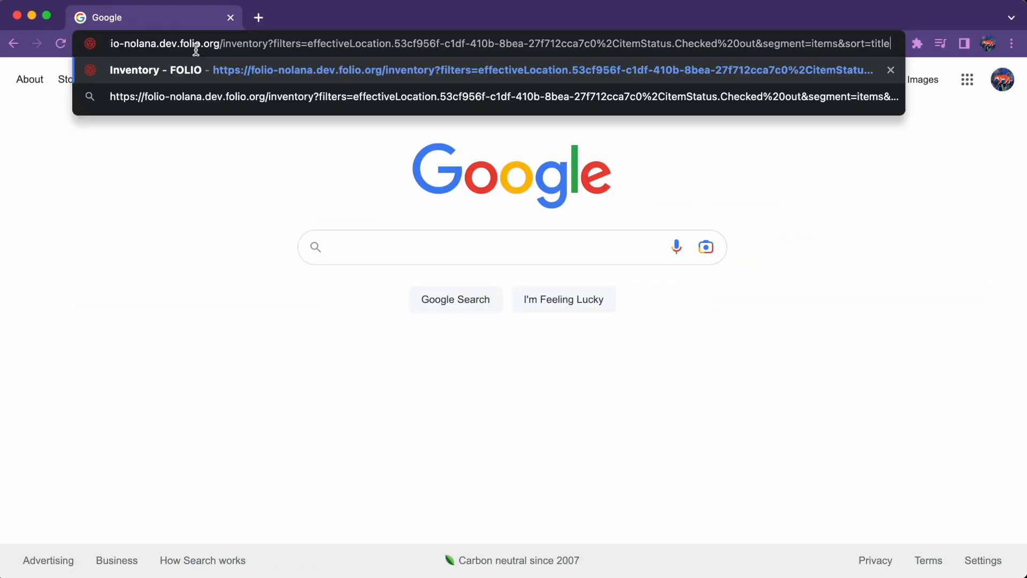
pyautogui.press('Enter')
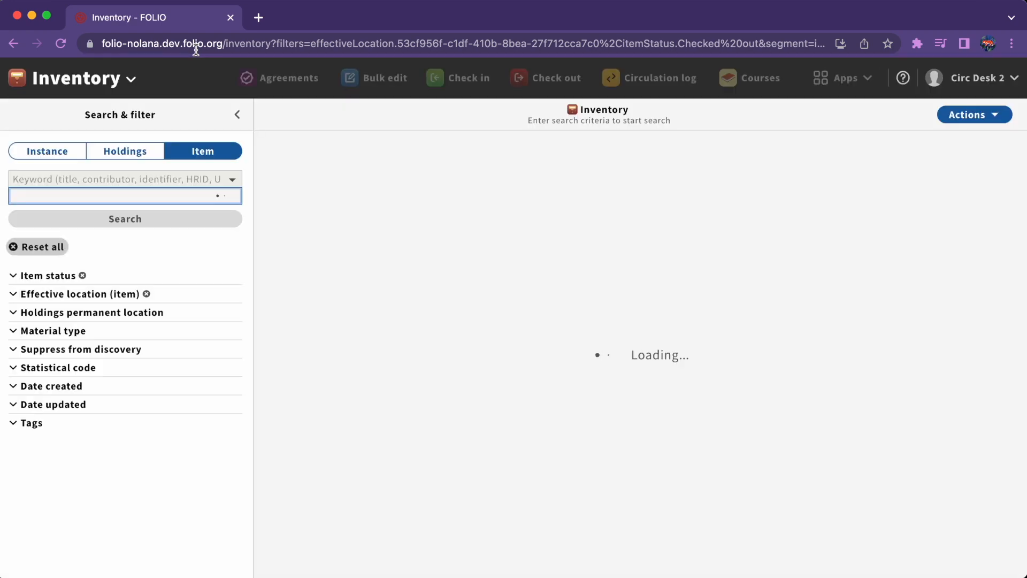
pyautogui.click(45, 275)
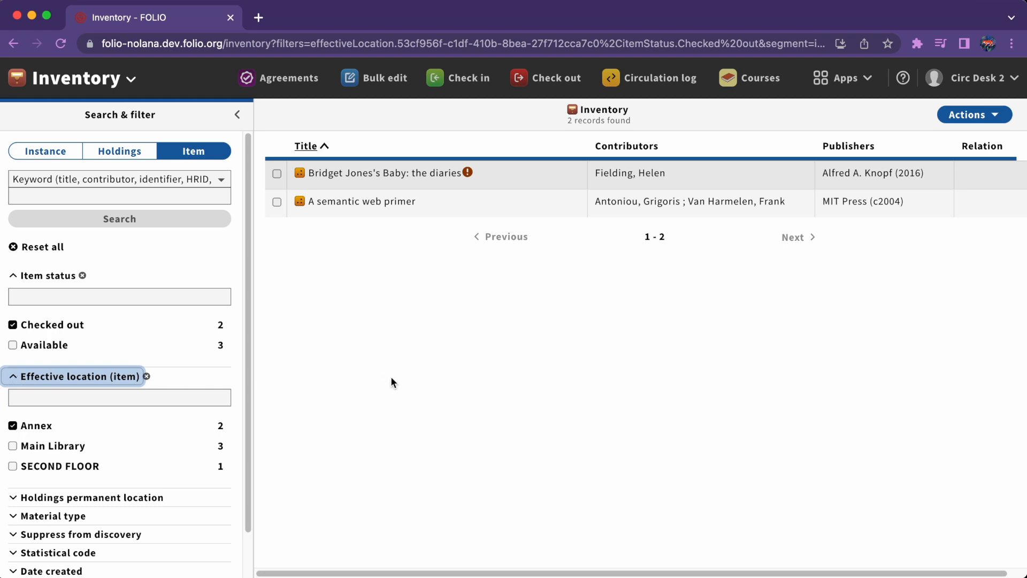
pyautogui.moveTo(71, 247)
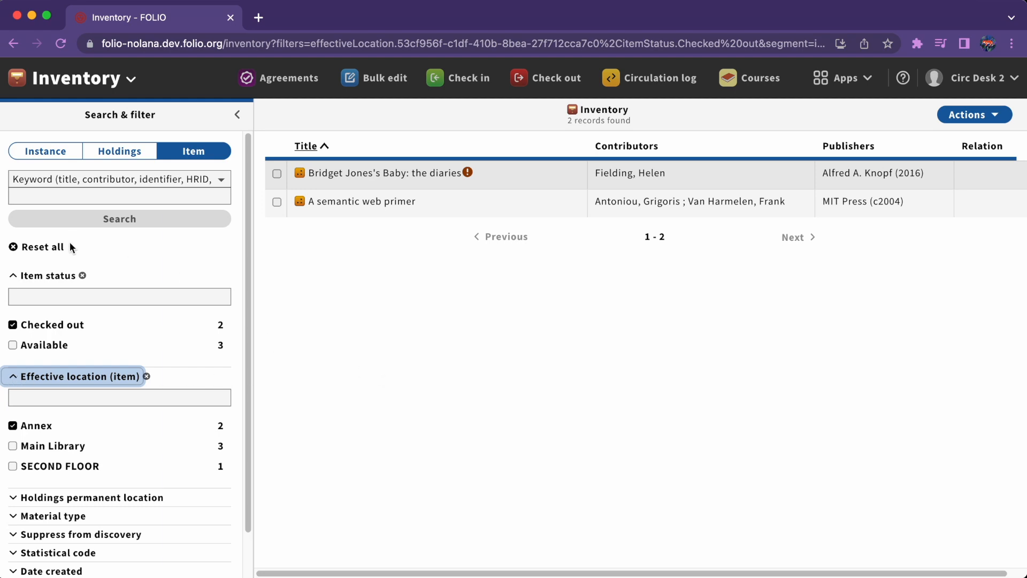